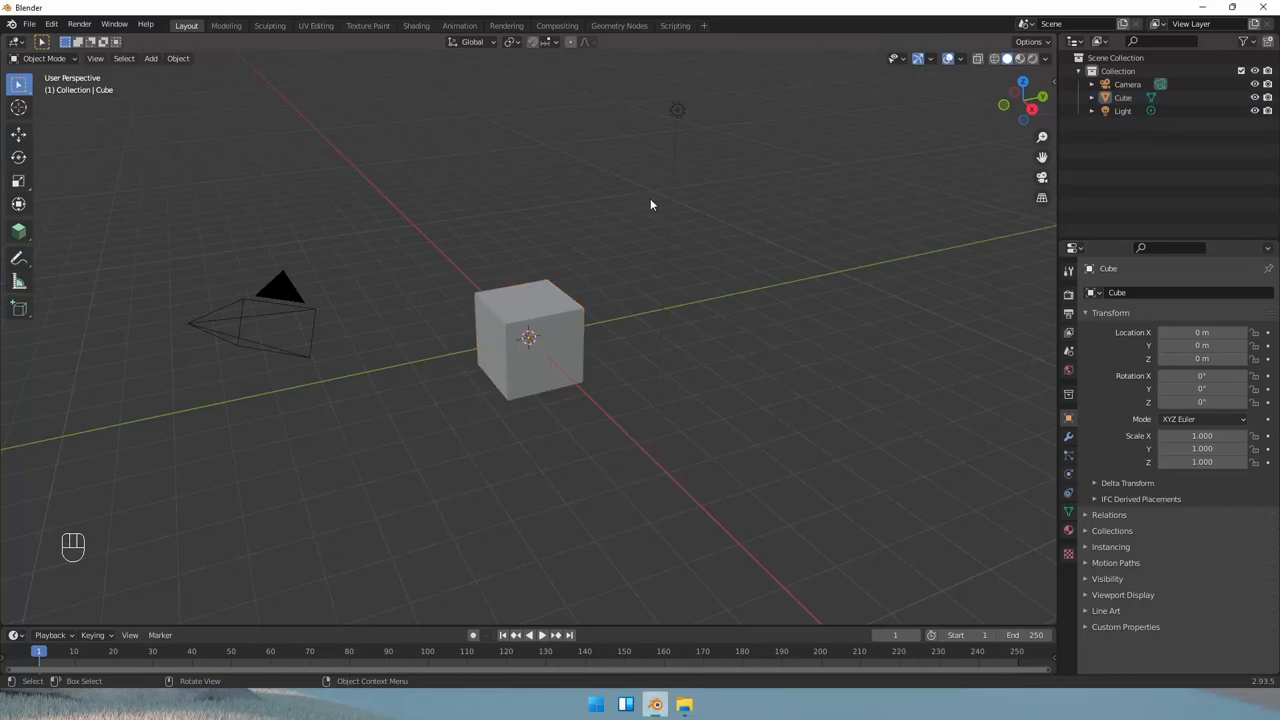
mouse_move(652, 212)
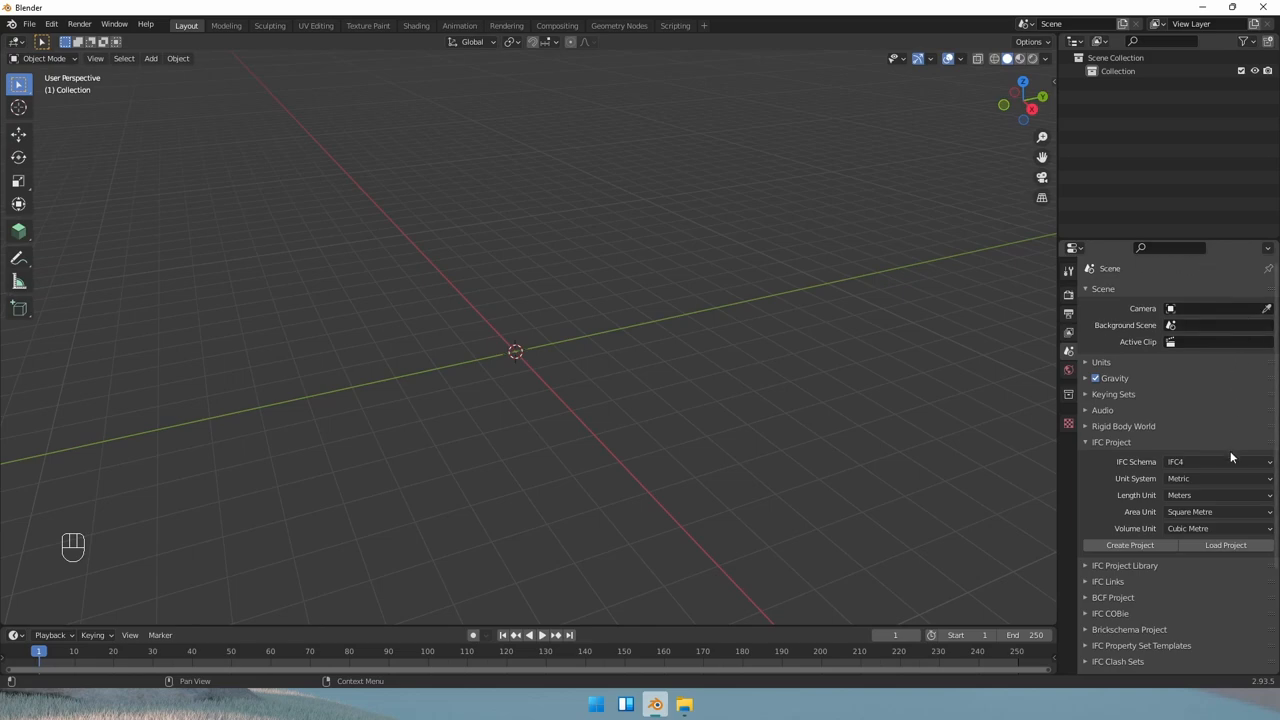
mouse_move(1256, 310)
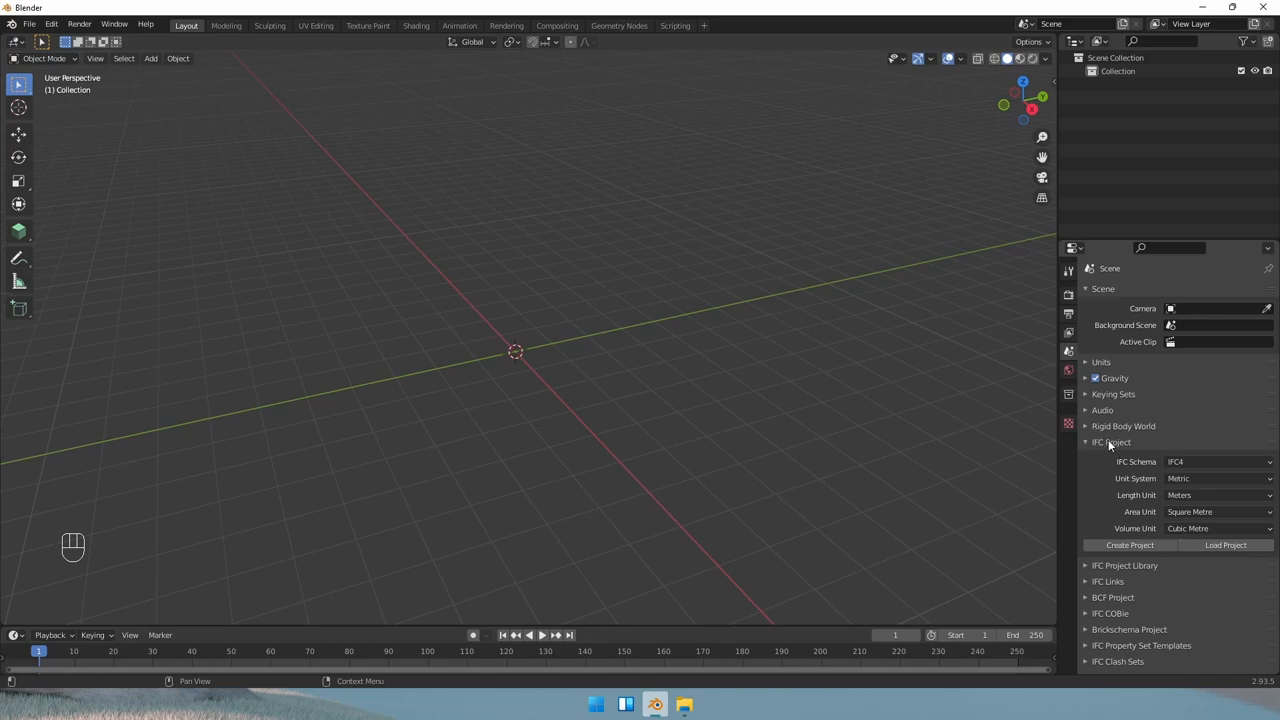
- Load an IFC house file from the Models folder via Load Project
left_click(1224, 544)
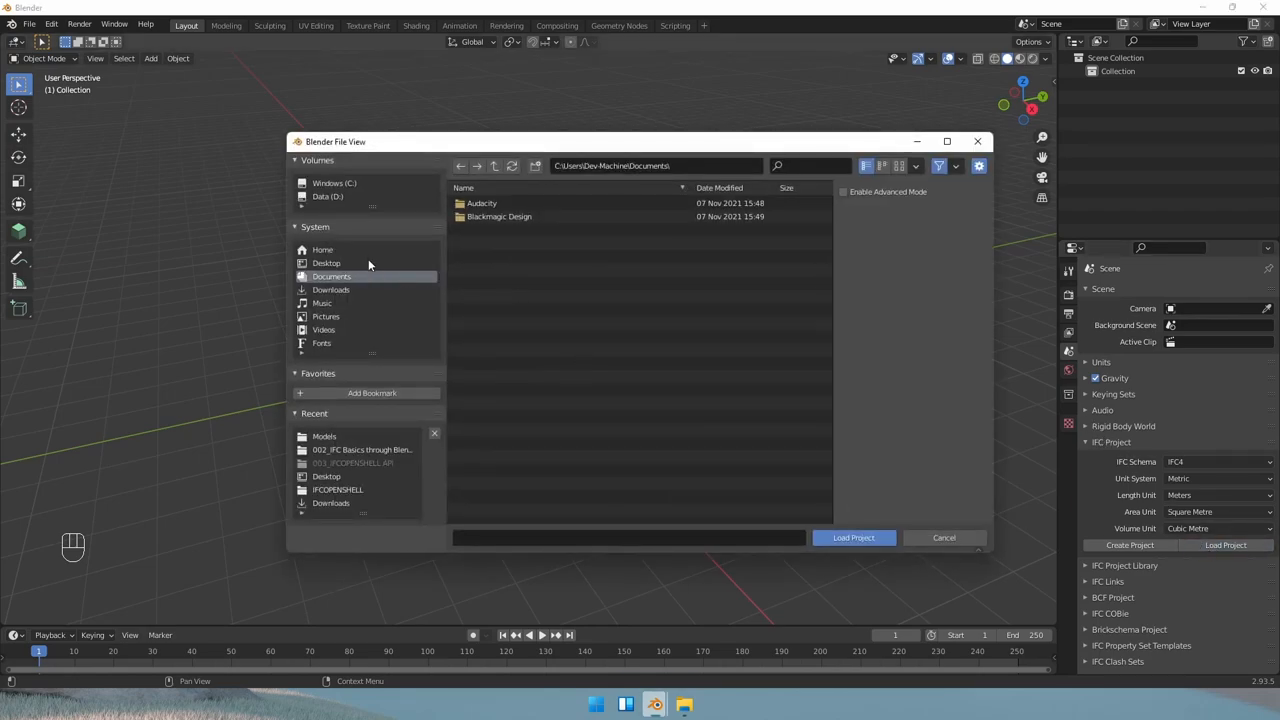
left_click(324, 436)
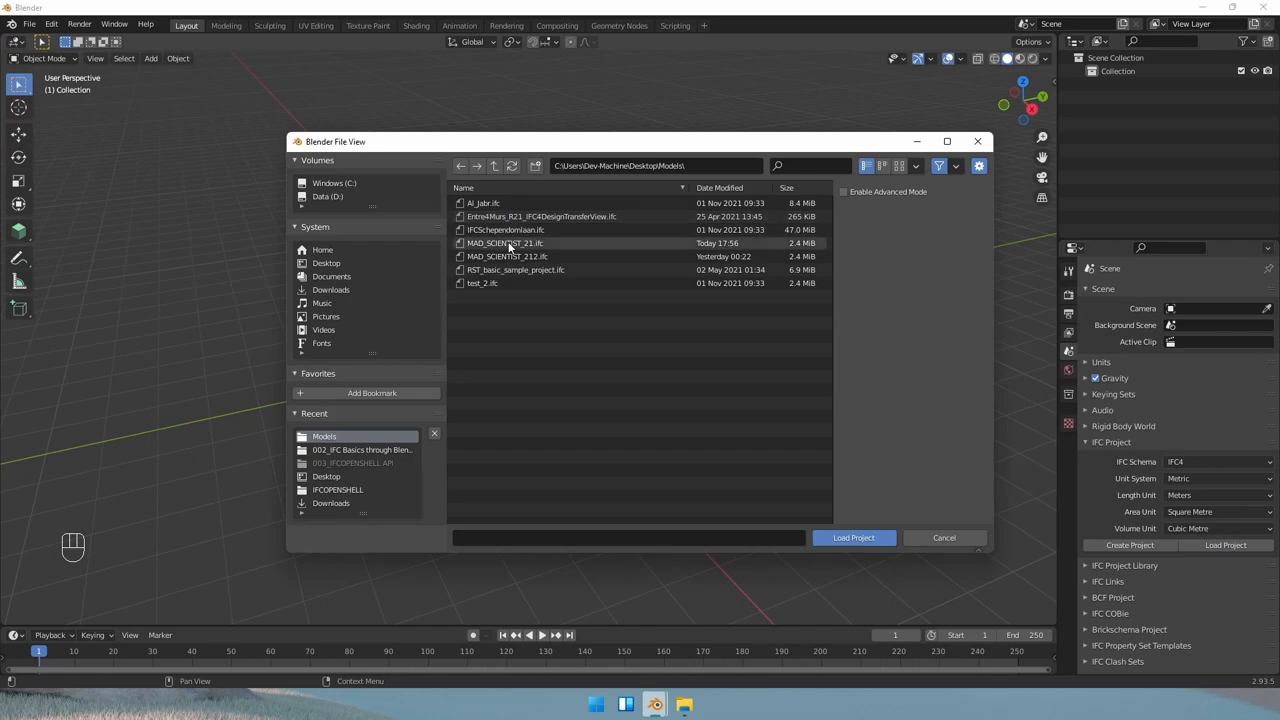
left_click(944, 536)
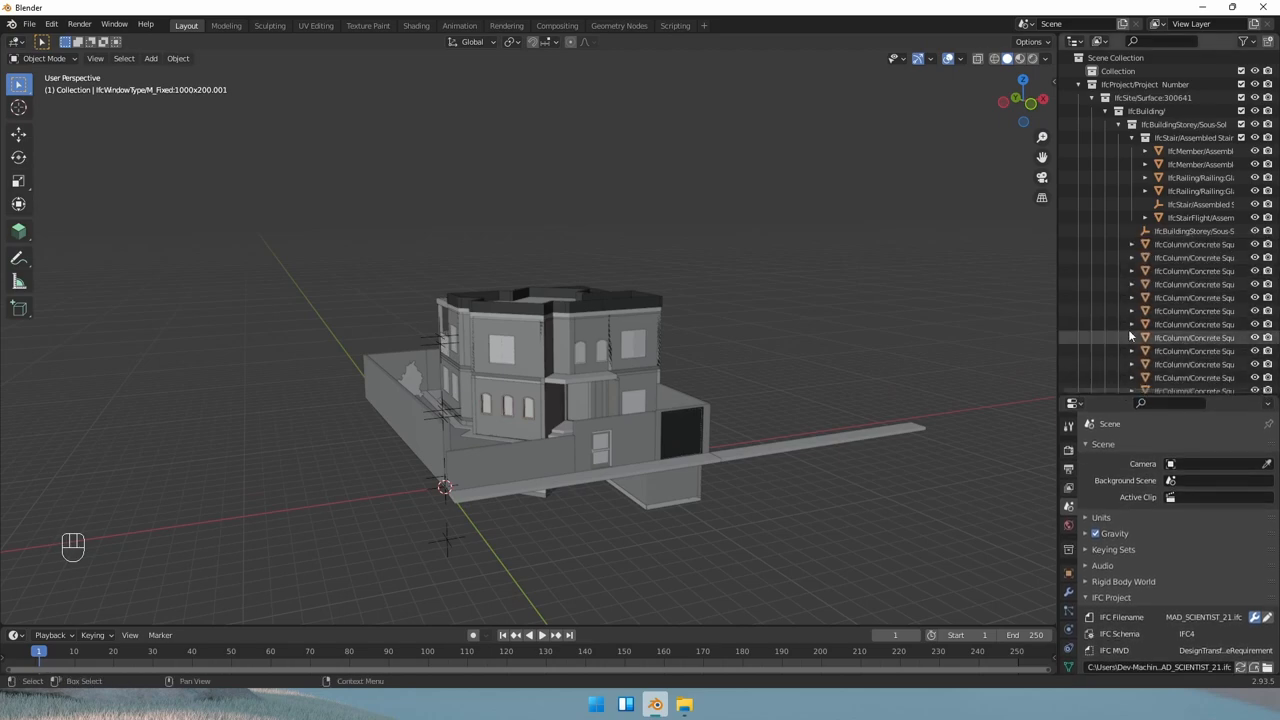
- Make IfcProject active in the Outliner and collapse its hierarchy to one entry
left_click(1150, 84)
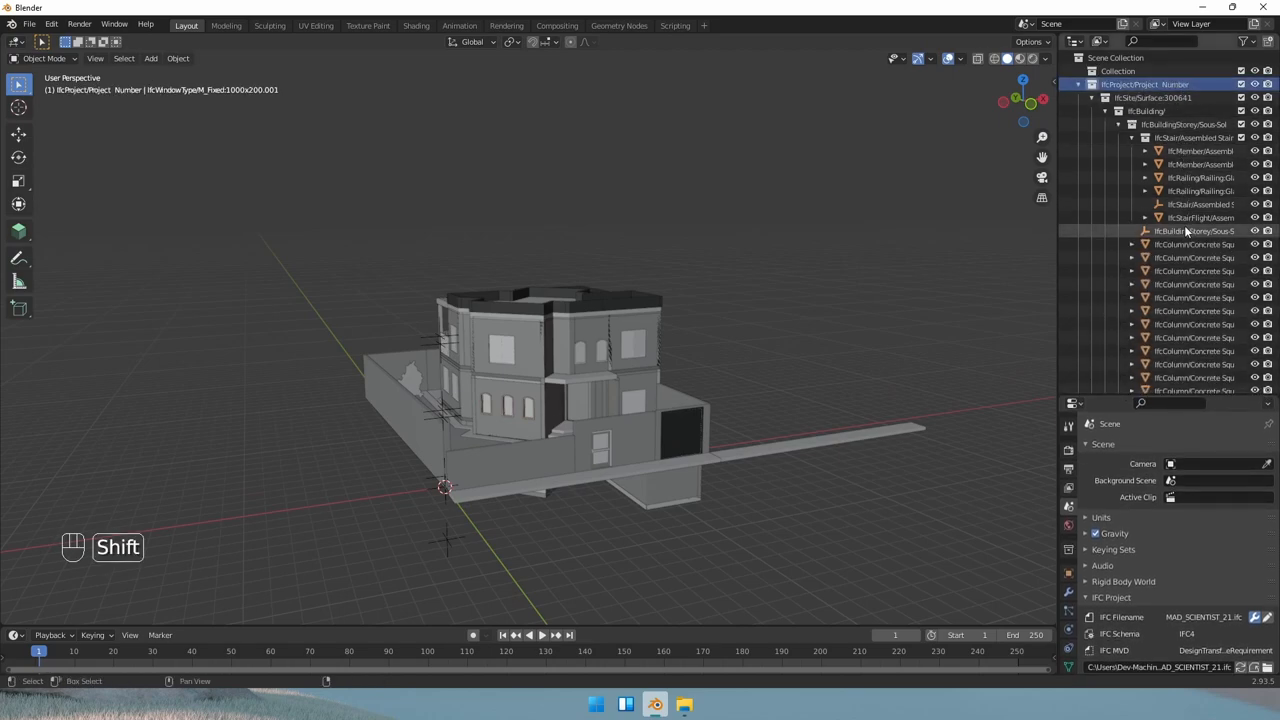
scroll("down", 3)
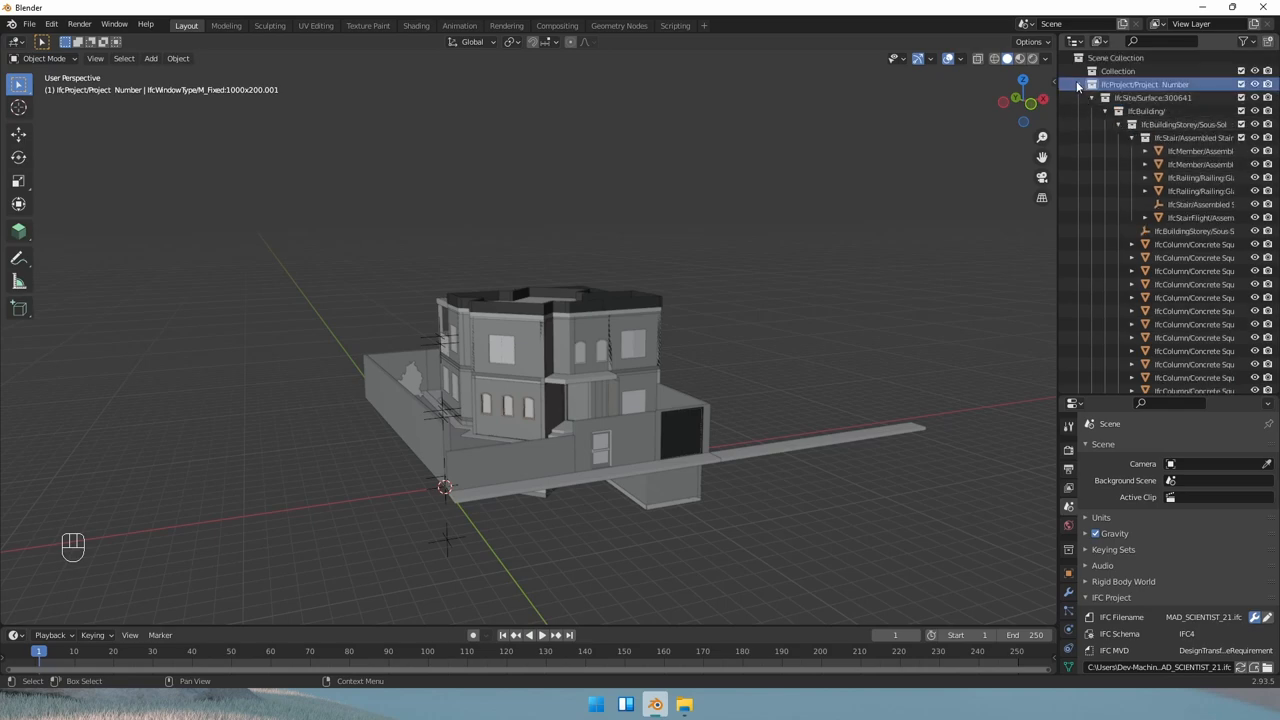
left_click(1090, 84)
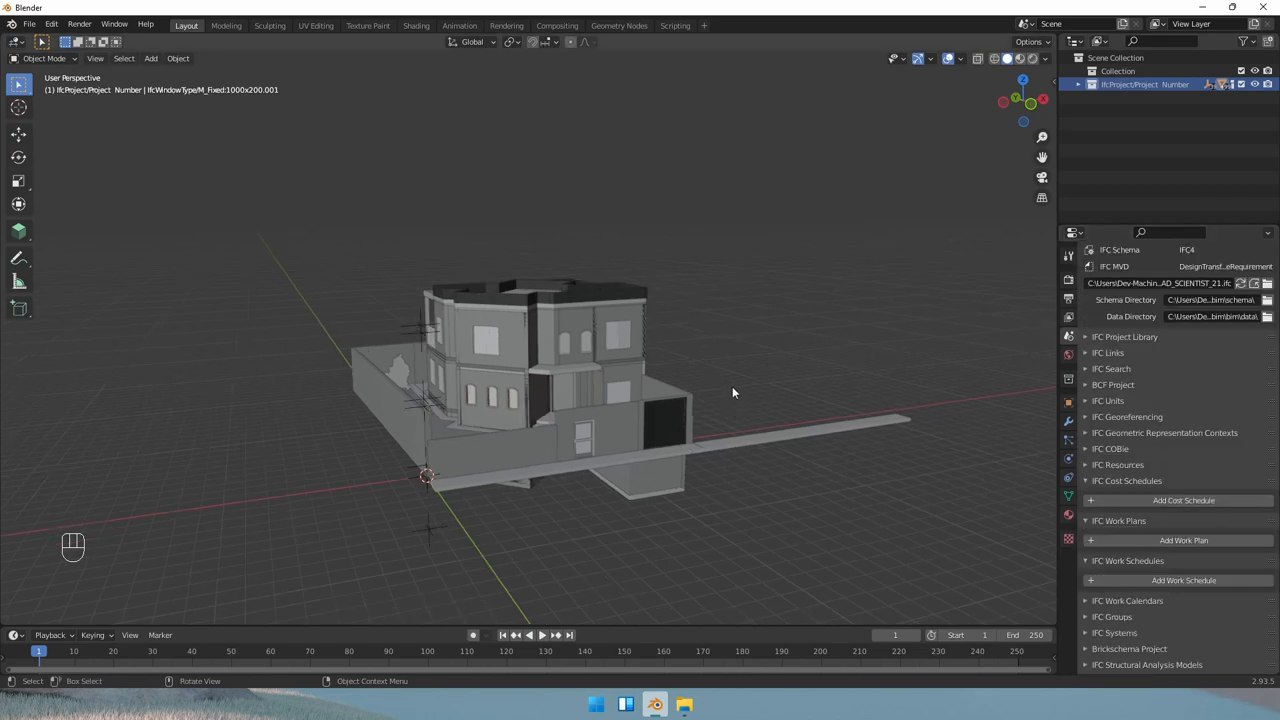
mouse_move(848, 172)
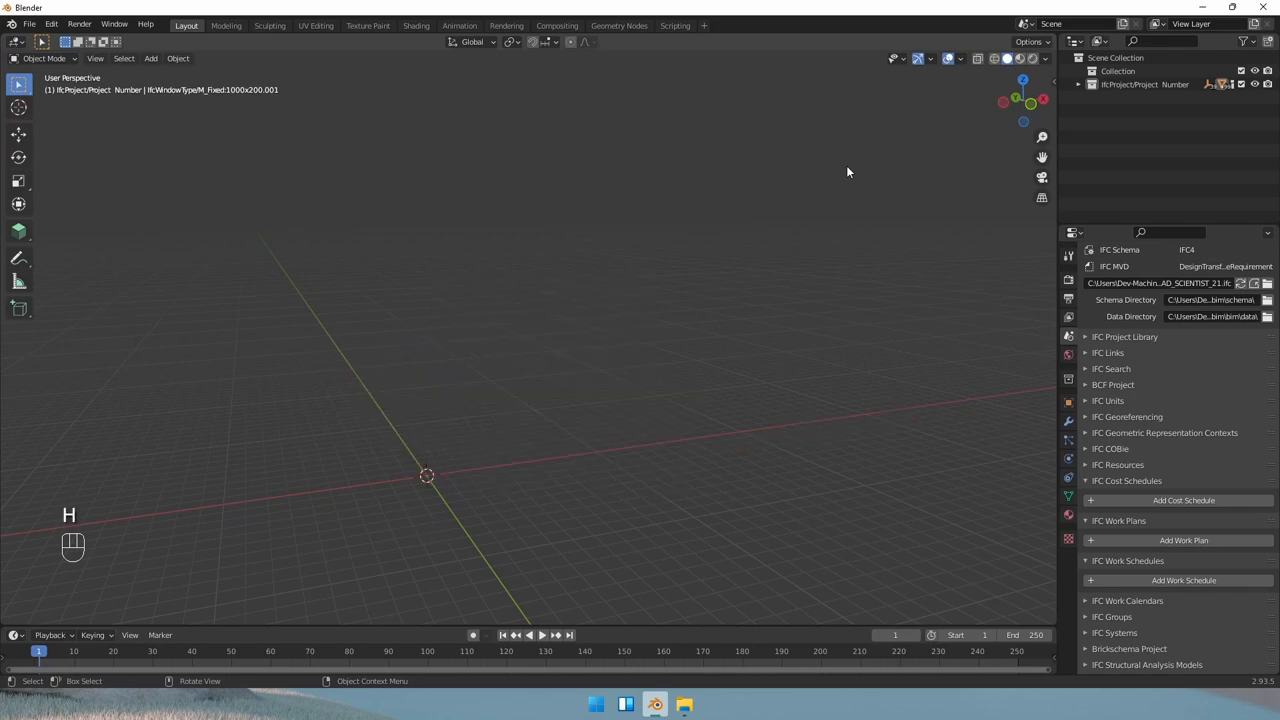
key("alt+h")
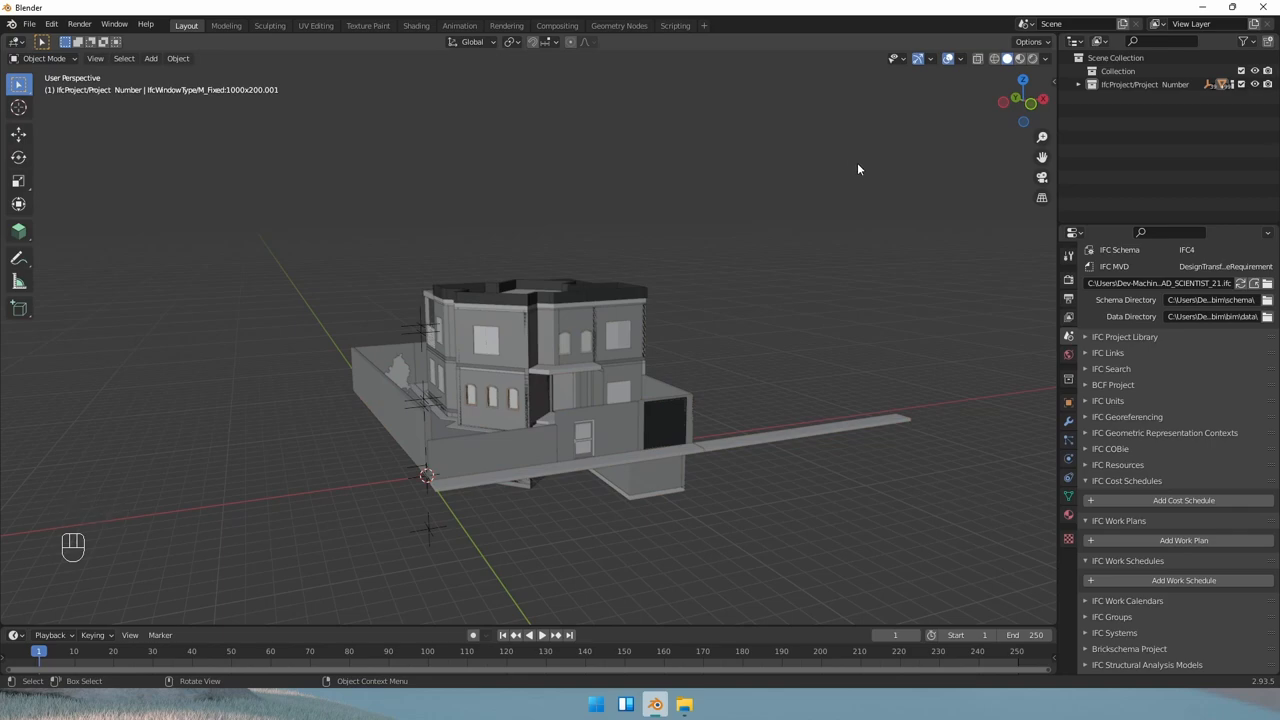
- Frame the upper-storey wall with the window, orbit around the house, and return to the front view
left_click(476, 344)
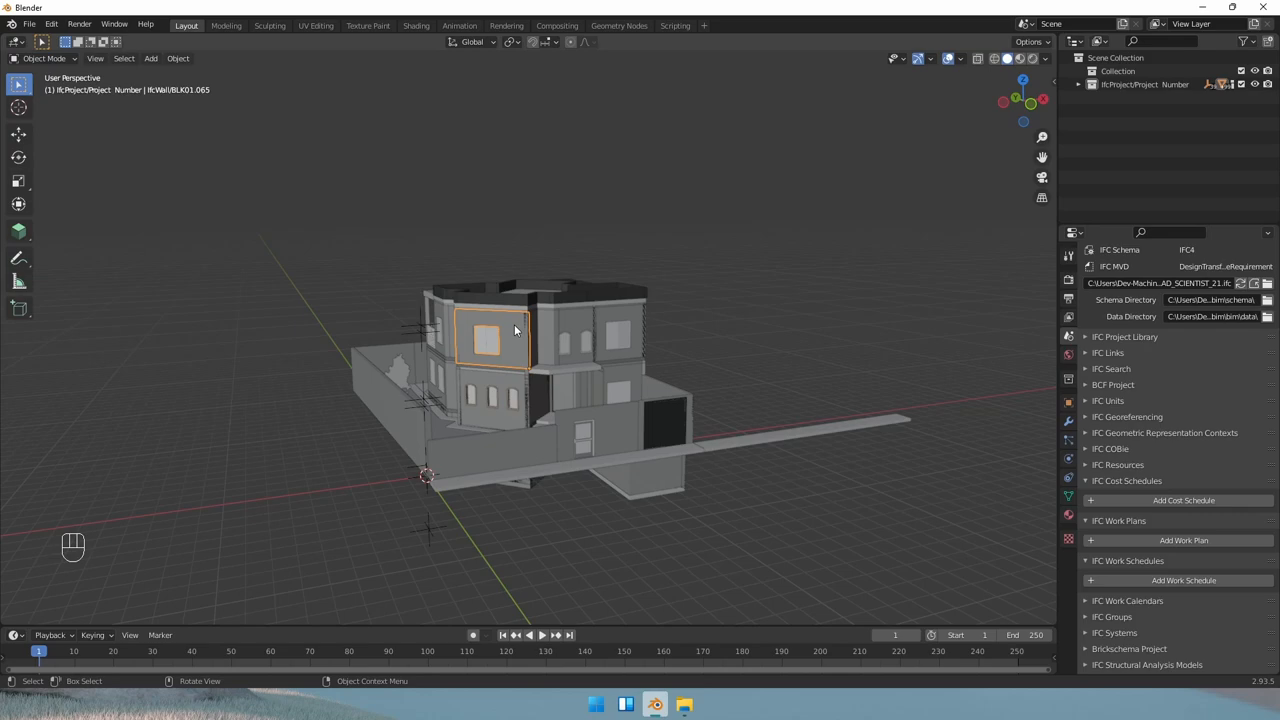
key("KP_Period")
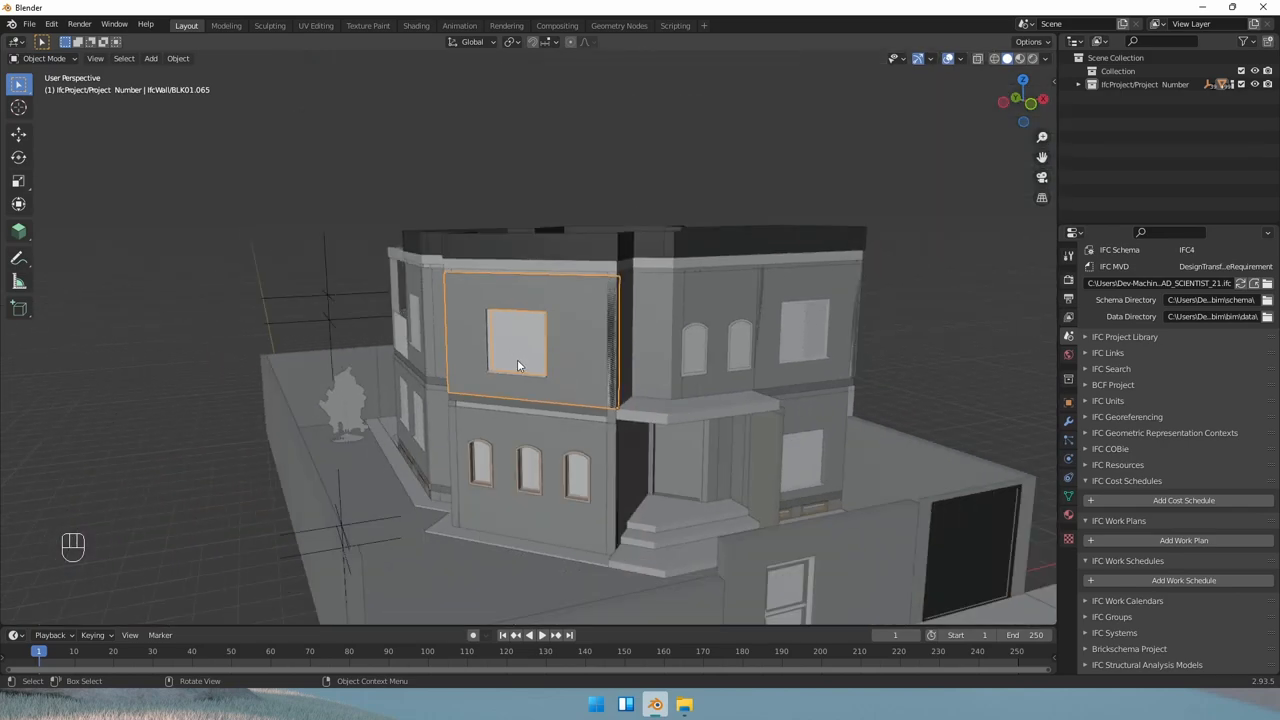
left_click_drag(520, 364, 610, 470)
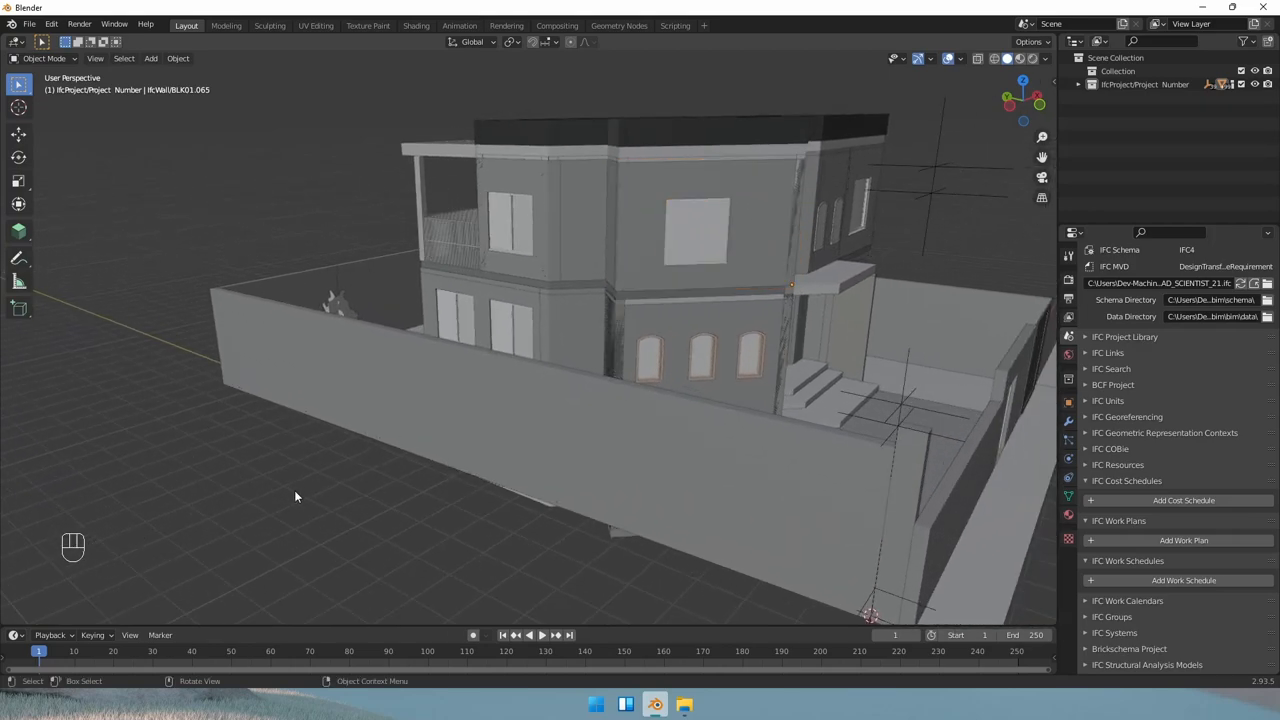
key("shift+grave")
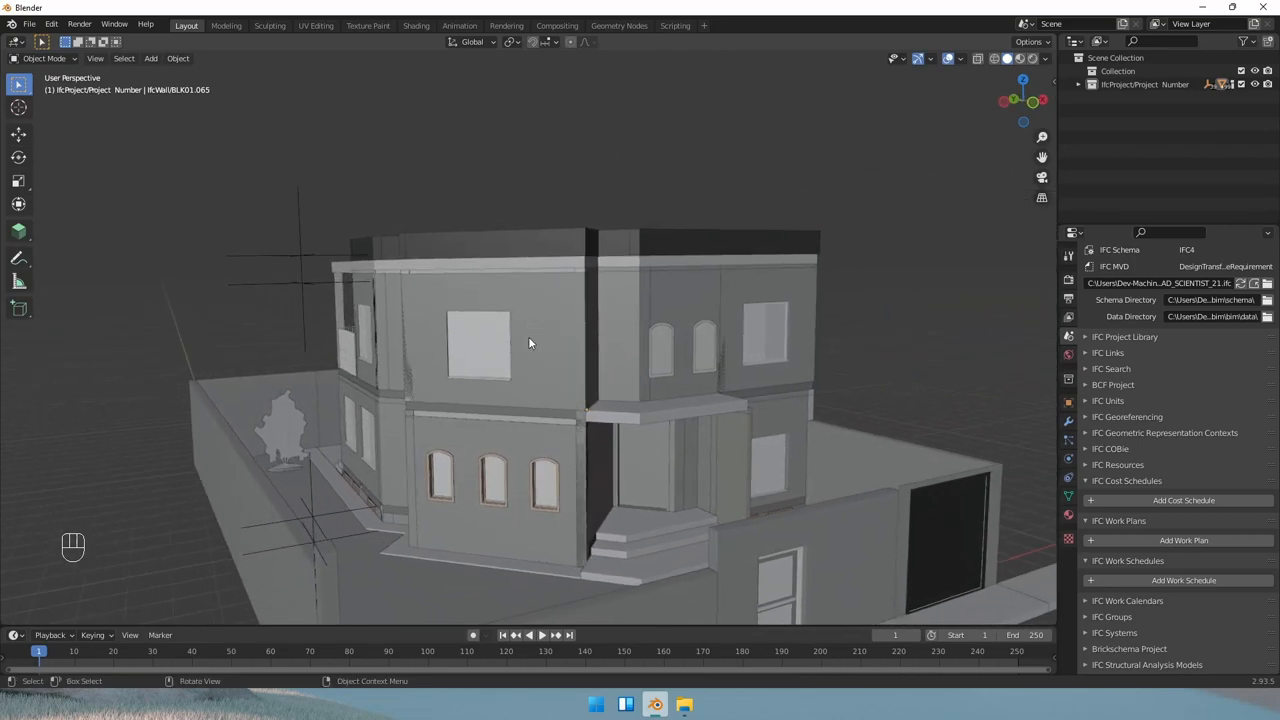
mouse_move(516, 292)
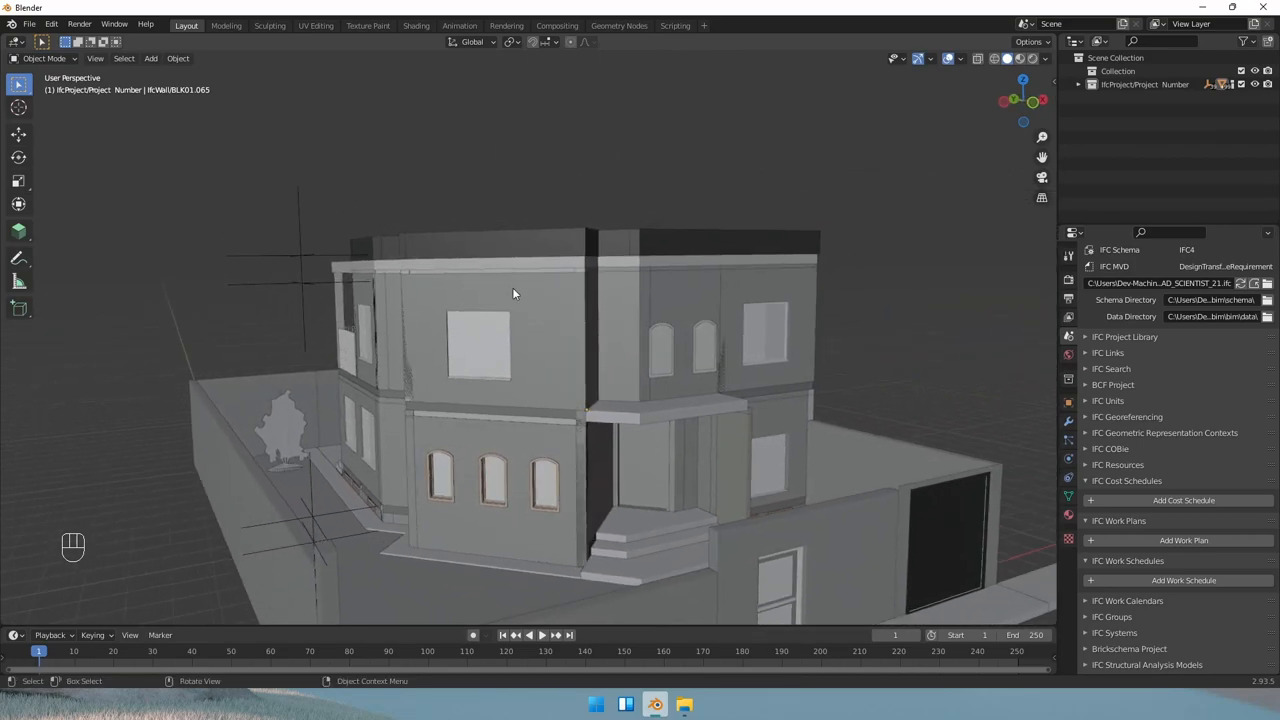
- Select the upper-storey wall and review its IfcWall class, attributes and material layer set
left_click(514, 292)
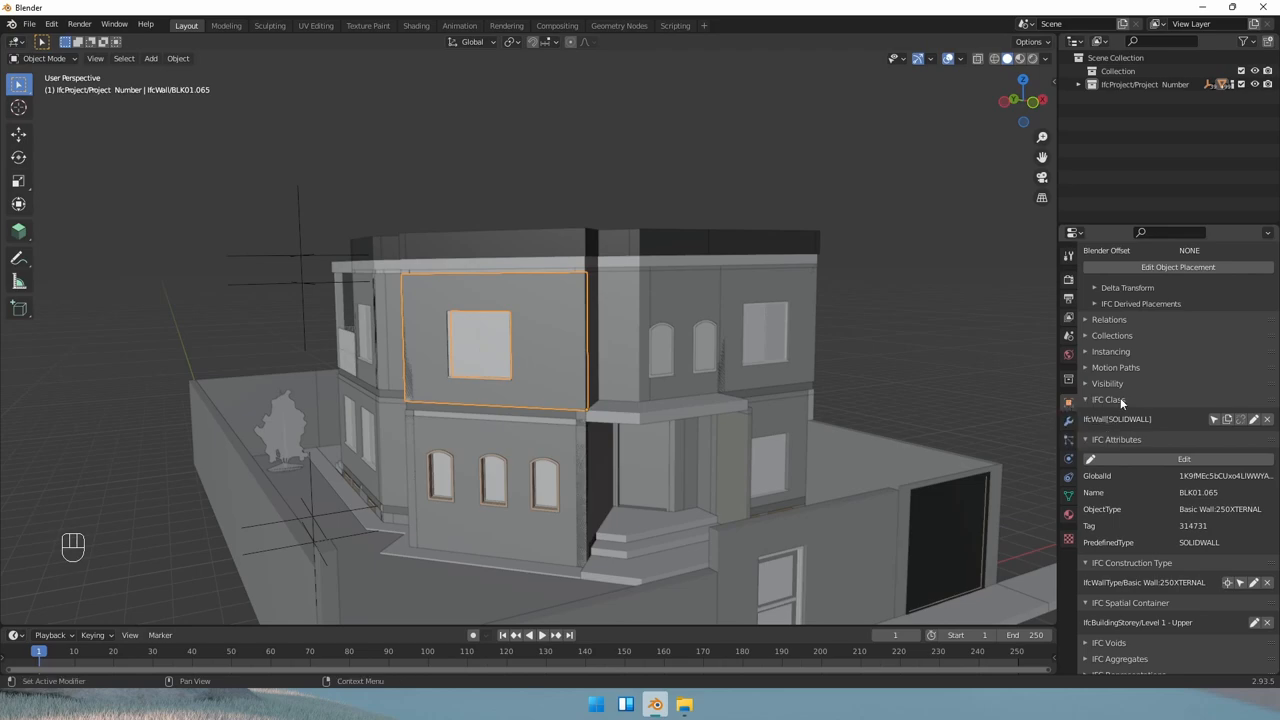
scroll("down", 3)
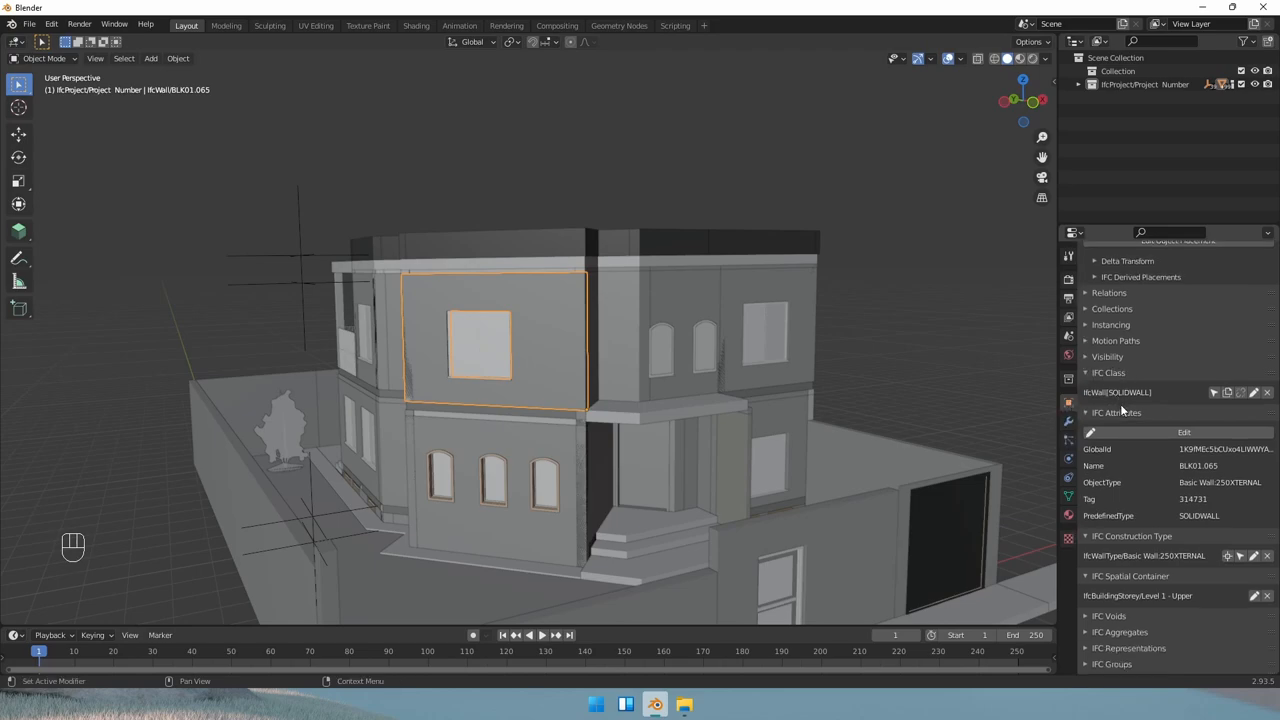
scroll("down", 3)
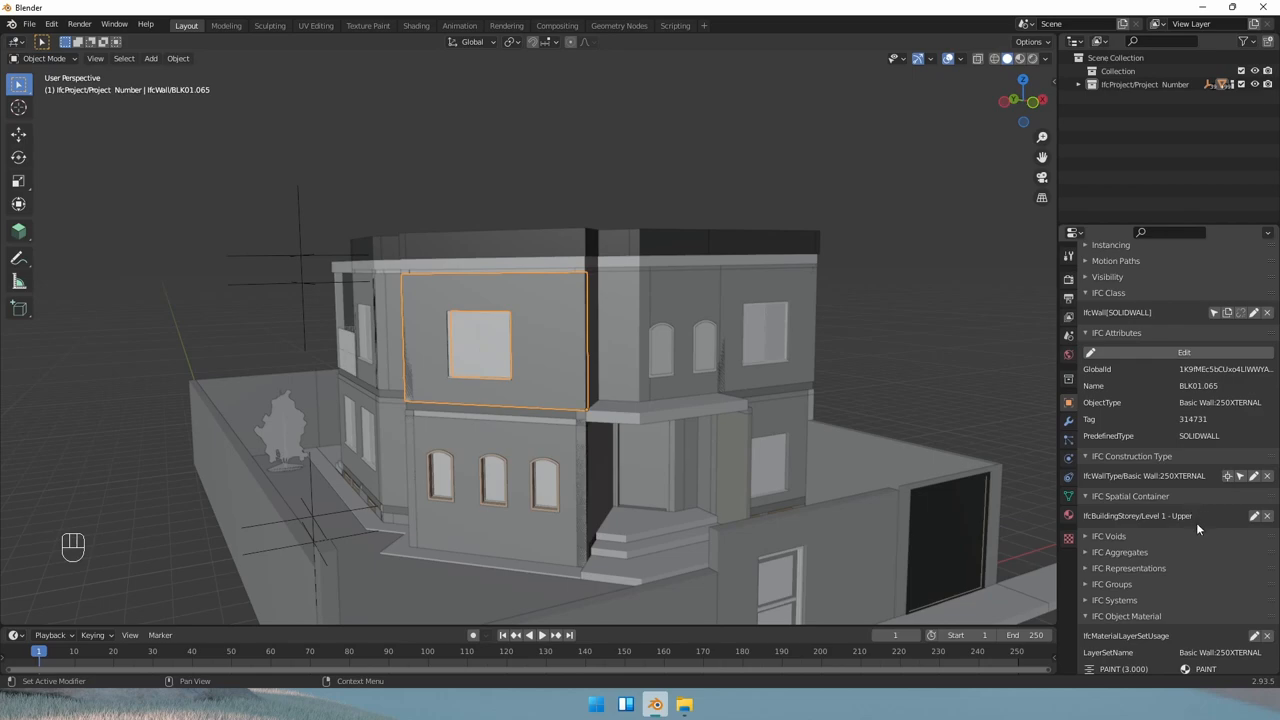
scroll("down", 3)
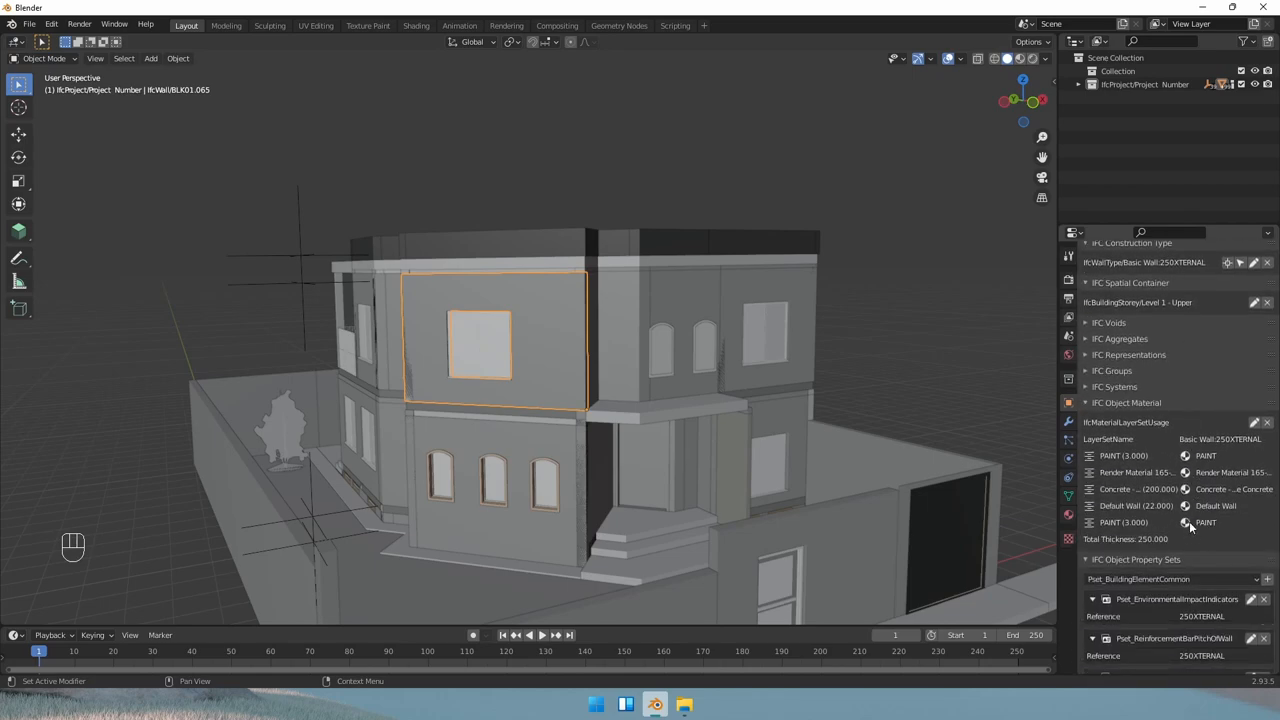
- Expand the wall's aggregates details and briefly show the openings (voids) cut into it
left_click(1120, 338)
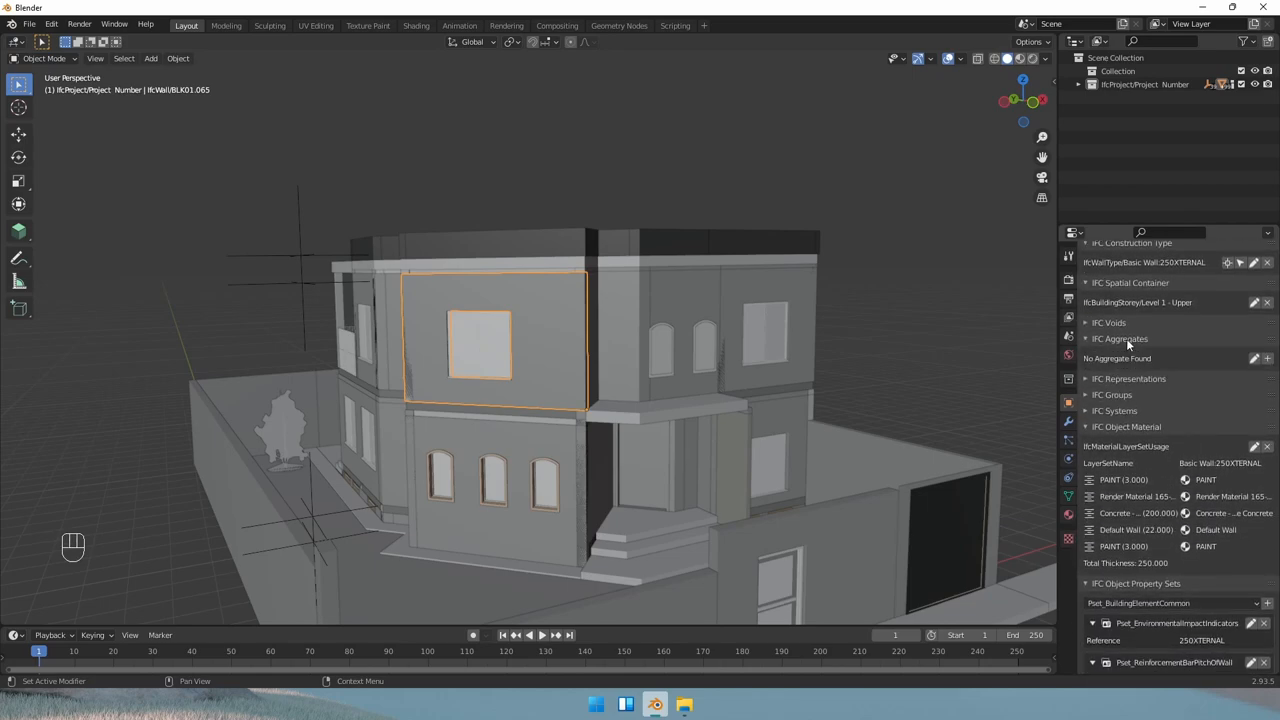
left_click(1086, 322)
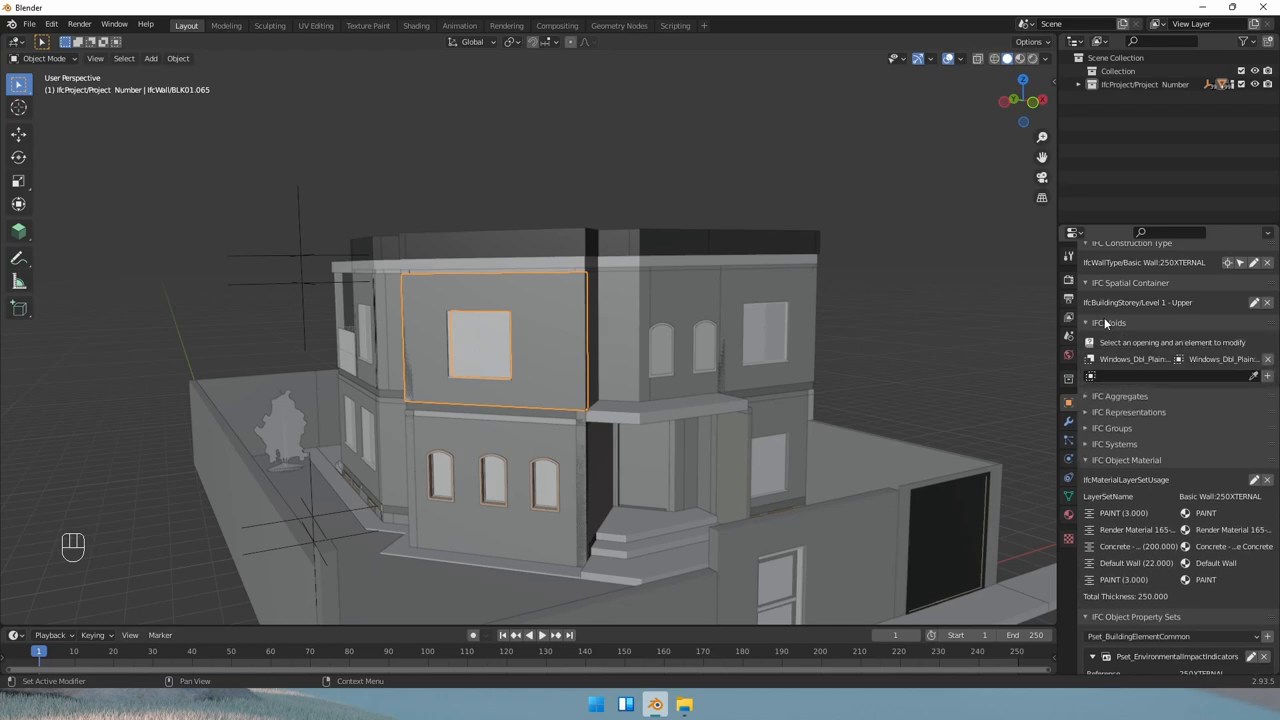
left_click(1086, 322)
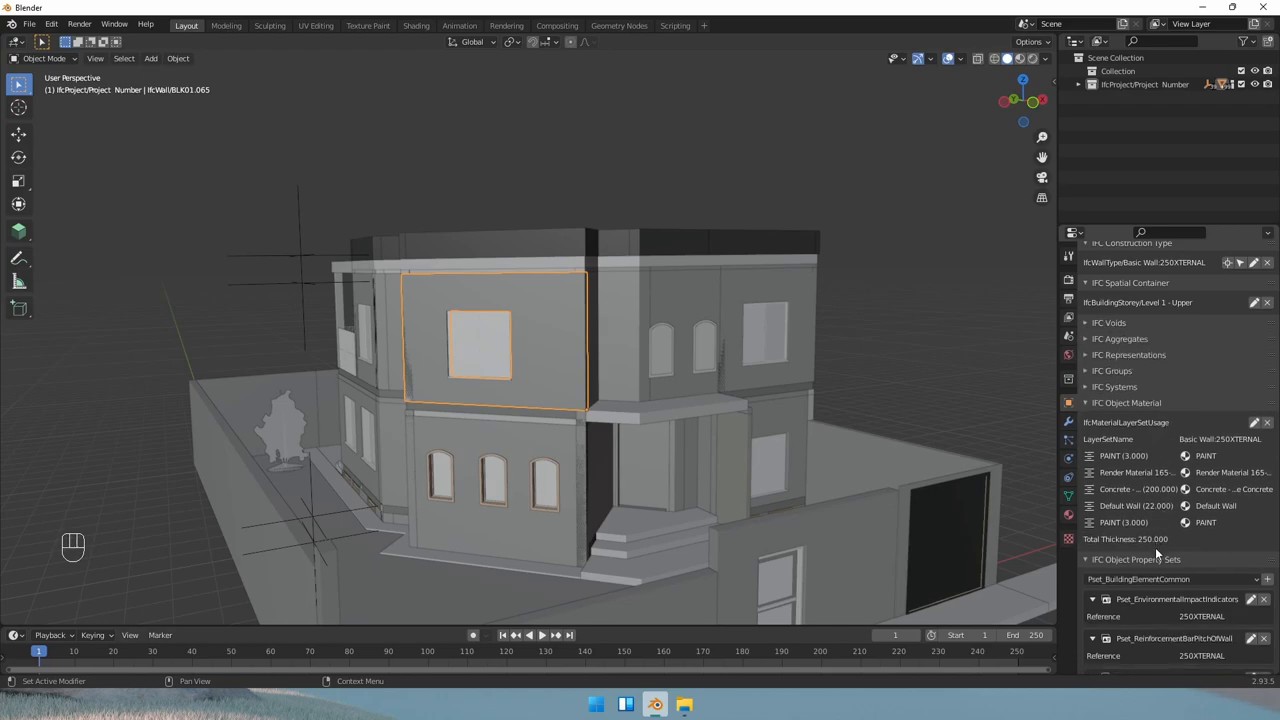